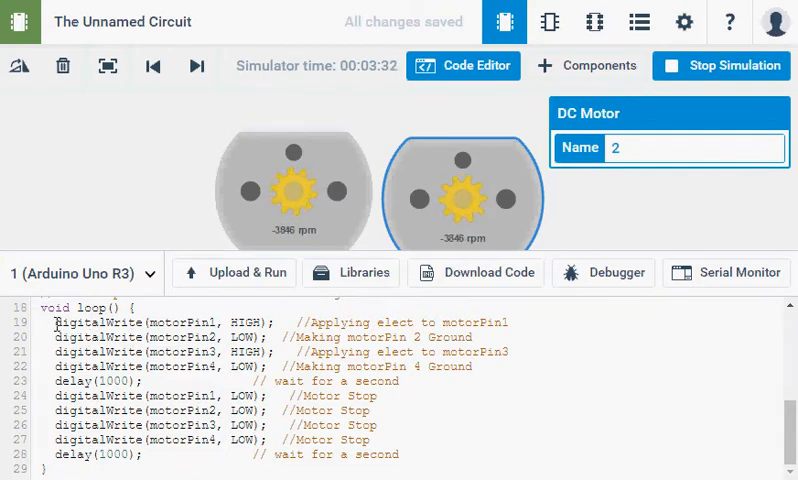
- Cut the run-forward pin writes and delay out of loop() and stop the simulation
left_click_drag(58, 322, 475, 366)
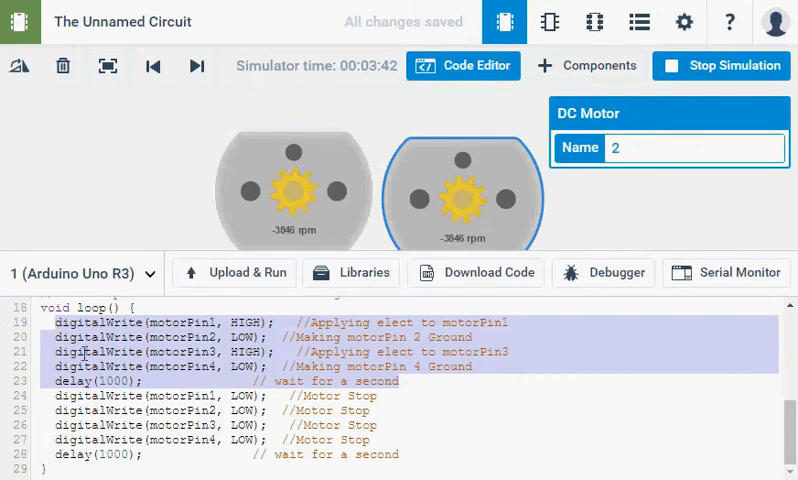
left_click(720, 65)
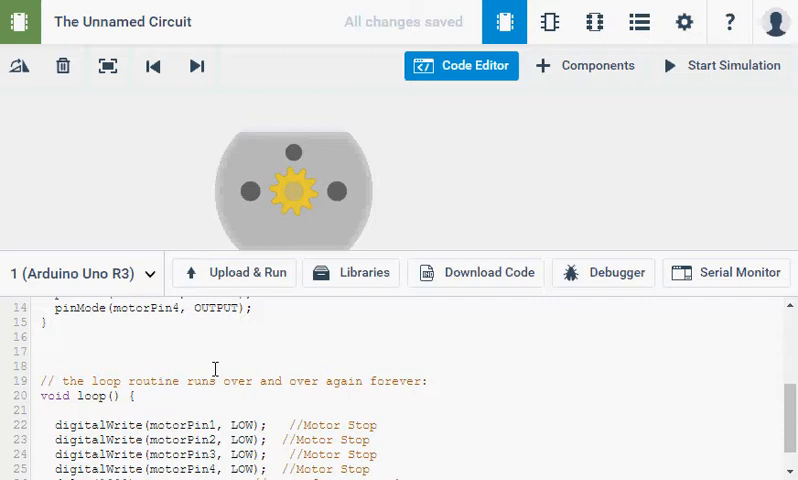
- Write the void forward(aTime) function header around the pasted run-forward pin writes
type("vo")
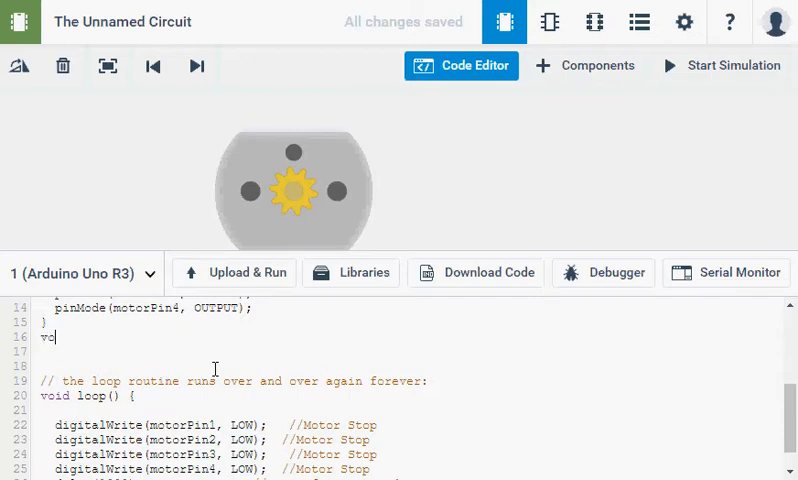
type("oid")
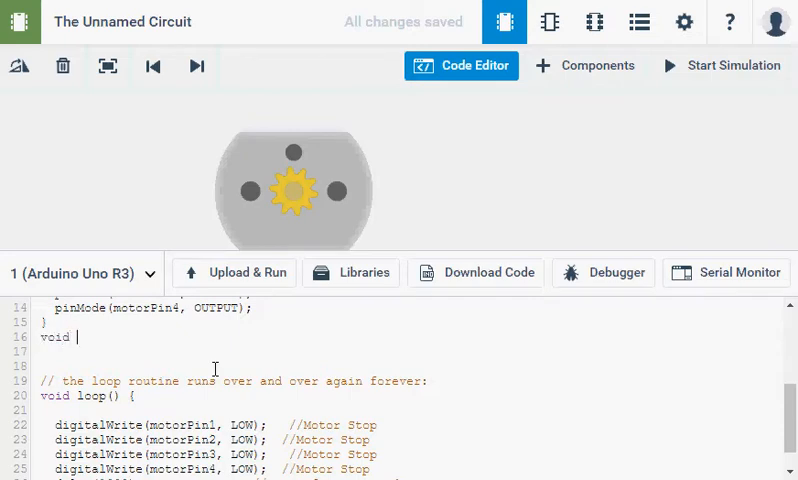
type("for")
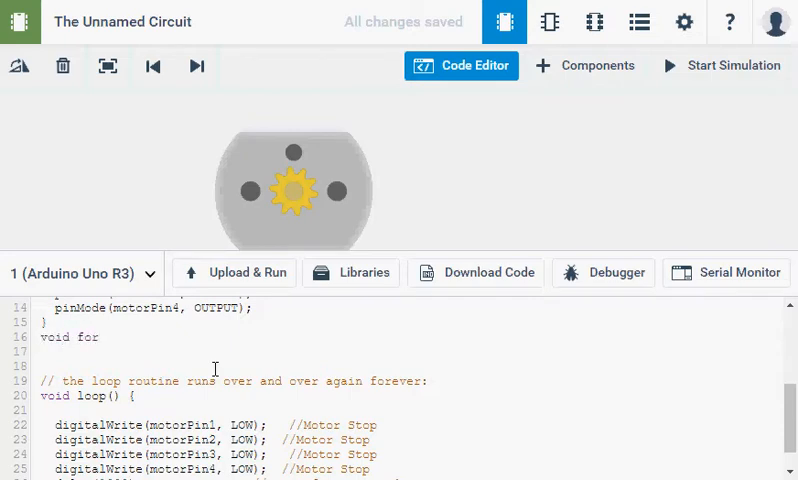
type("w")
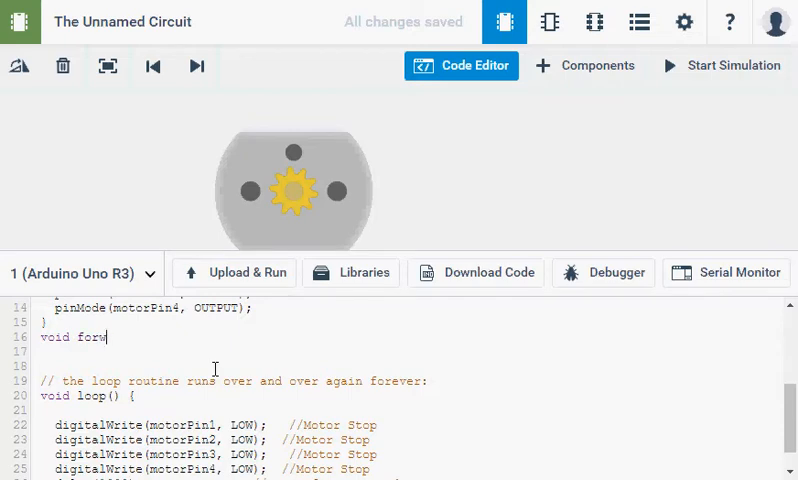
type("a")
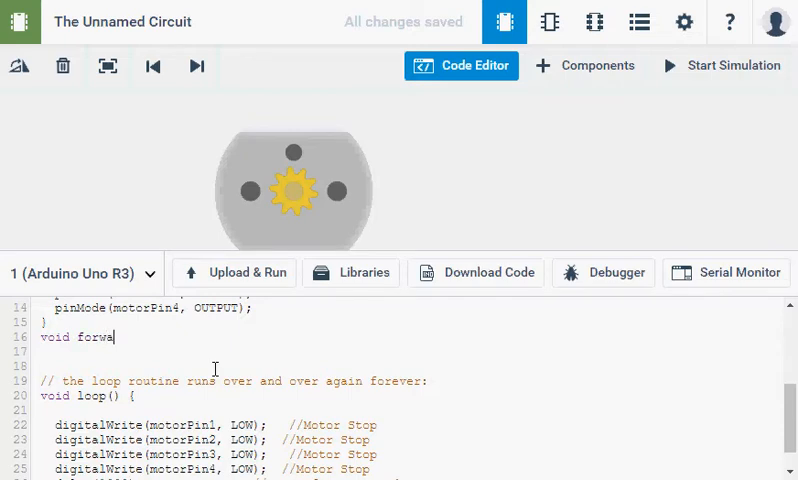
type("rd")
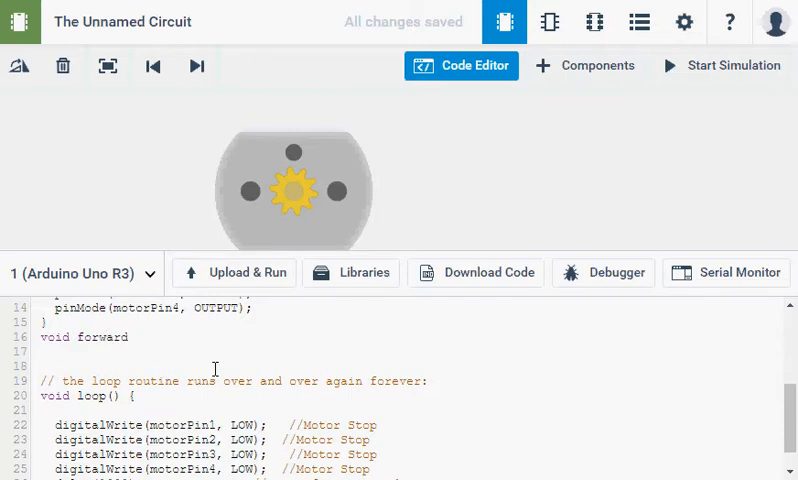
type("(")
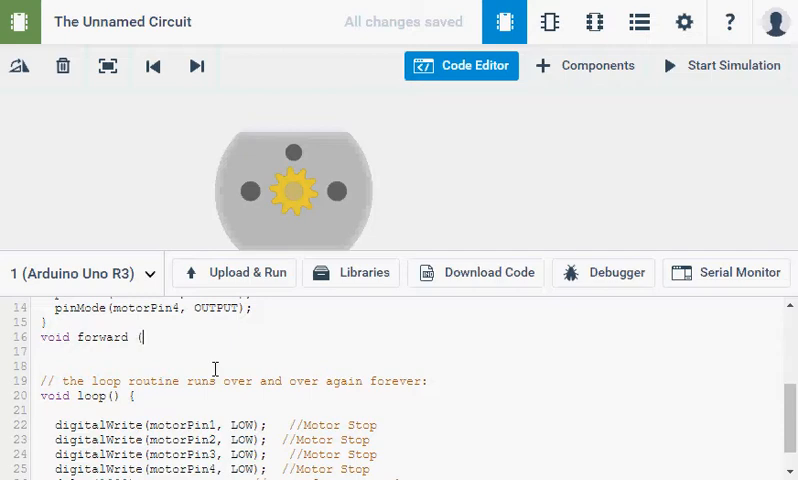
type("a")
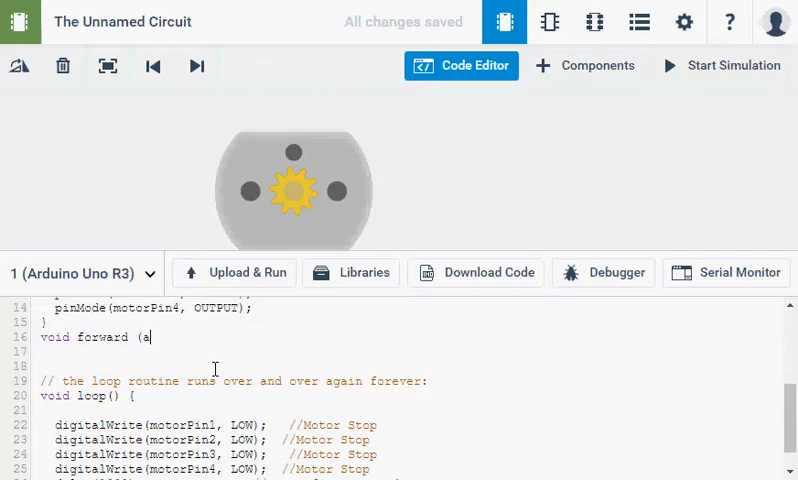
type("Time")
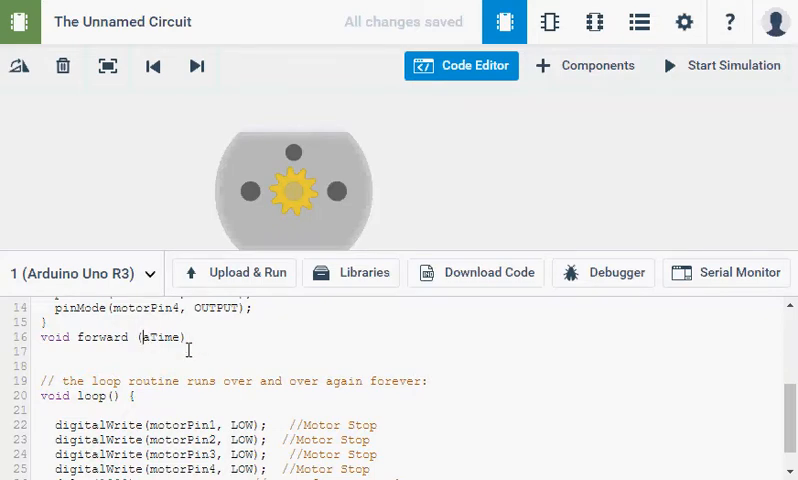
- Declare the parameter as int aTime, use delay(aTime), and run the simulation
type("int")
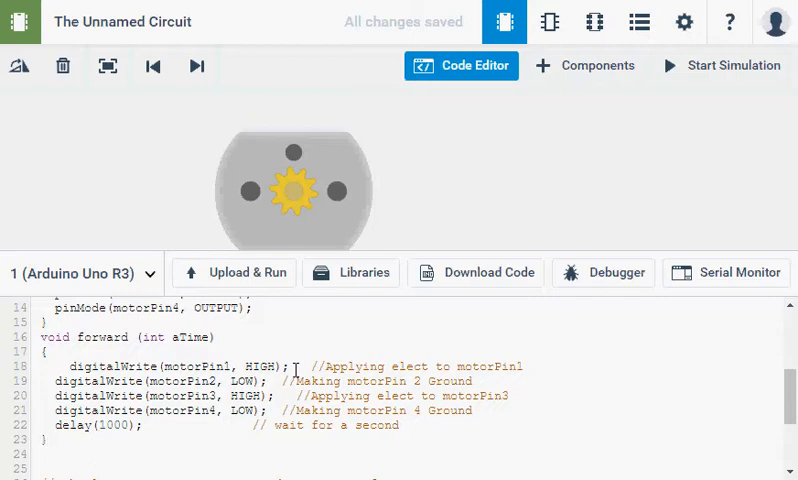
double_click(114, 425)
type("aTime")
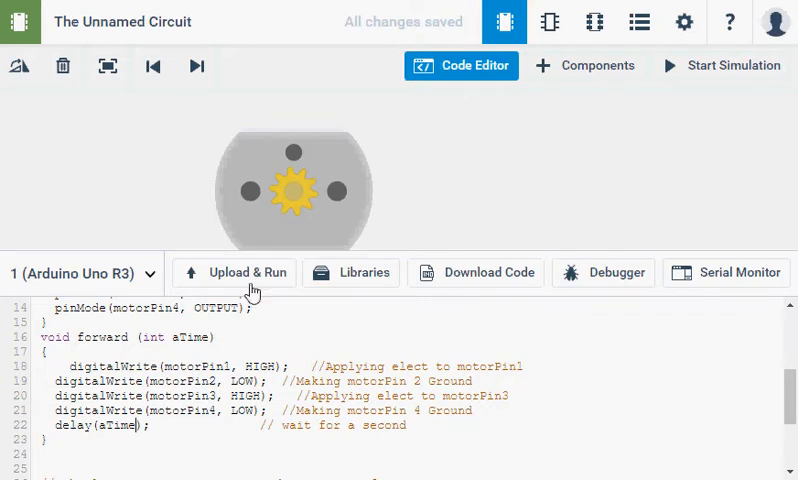
mouse_move(253, 283)
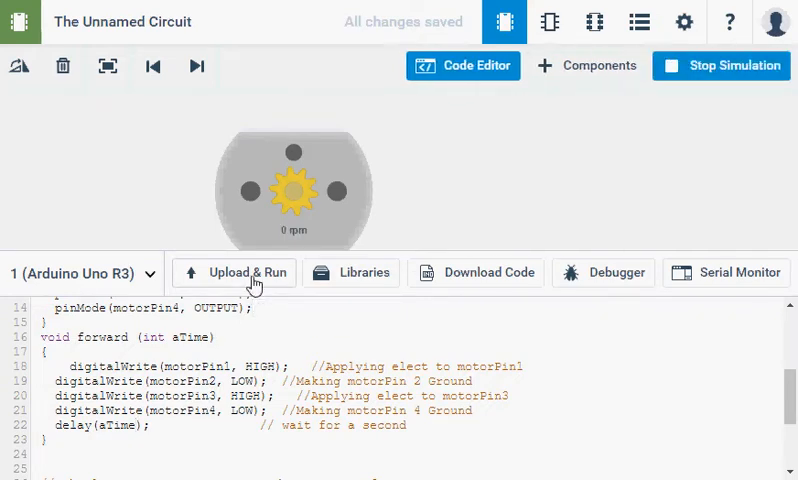
left_click(232, 272)
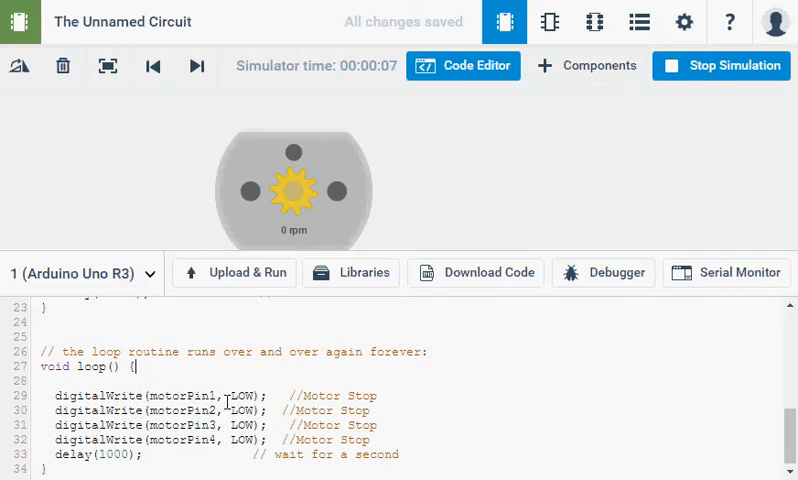
- Insert forward(1000); at the top of loop() and rerun the simulation
left_click(720, 65)
type("forw")
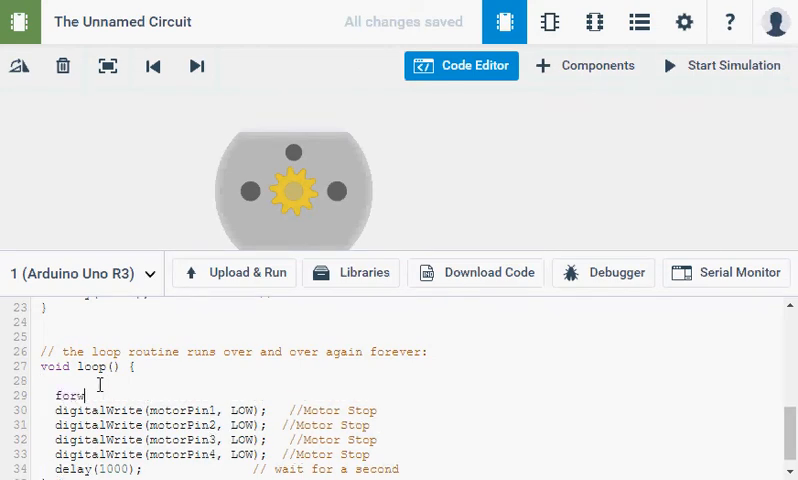
type("rd")
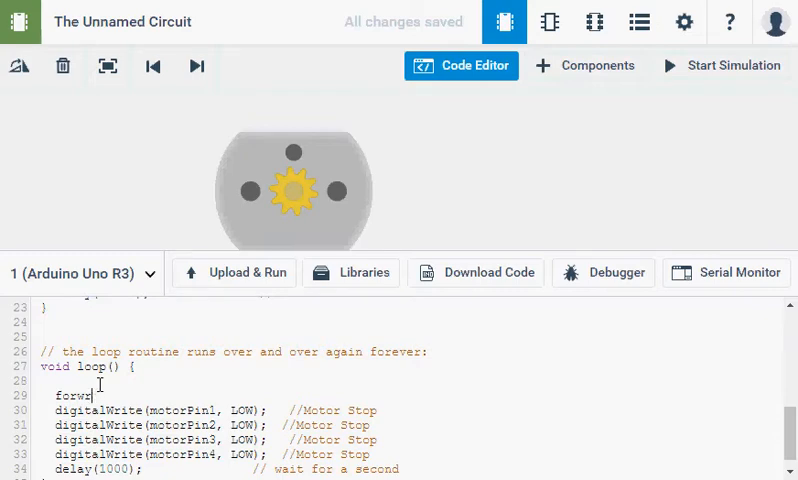
type("rd")
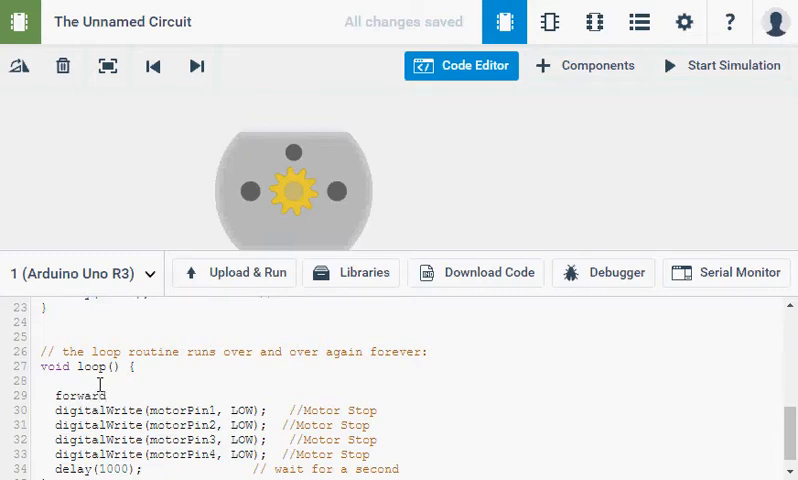
type("(")
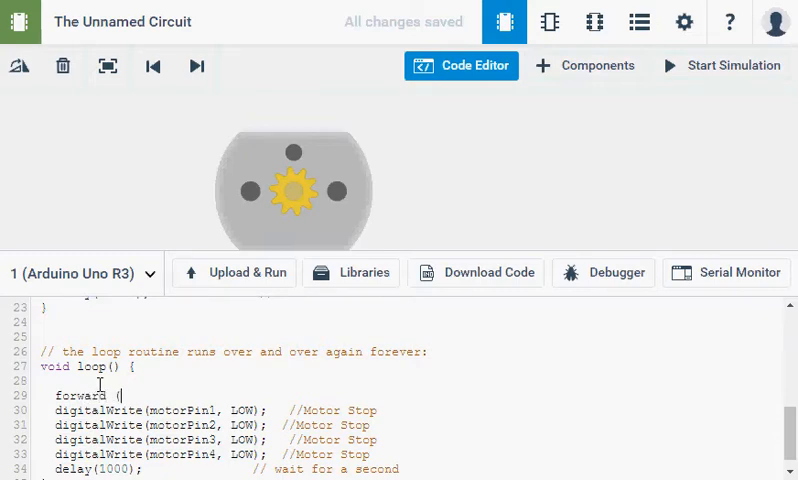
type("1000);")
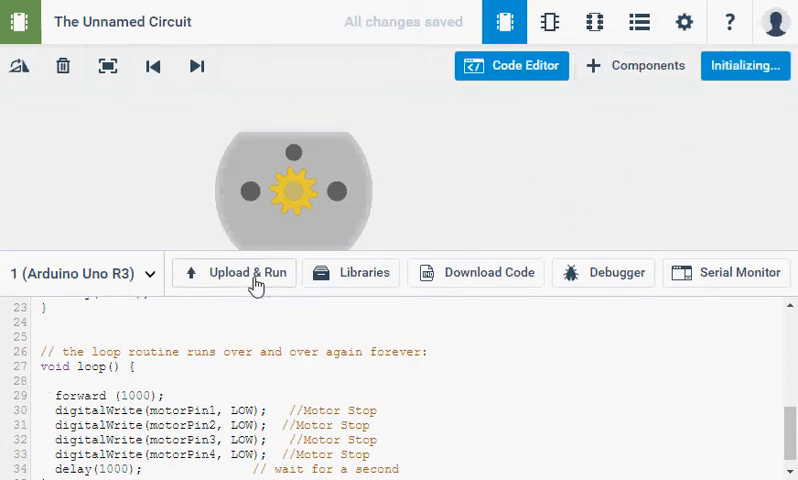
left_click(247, 272)
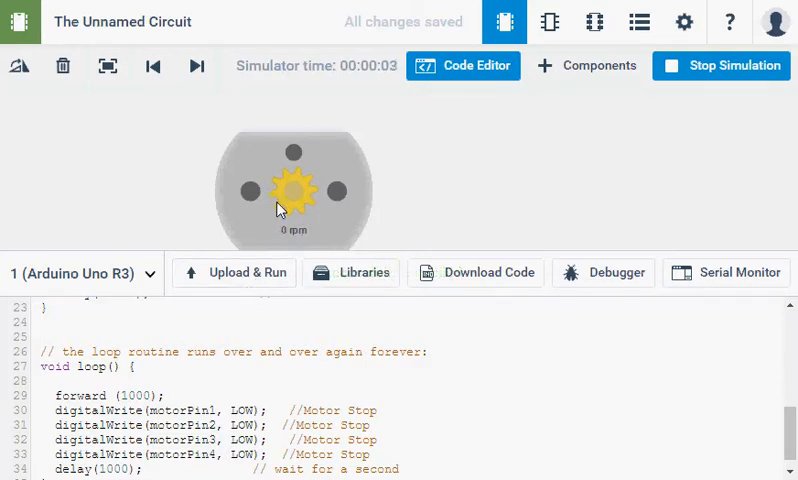
mouse_move(287, 191)
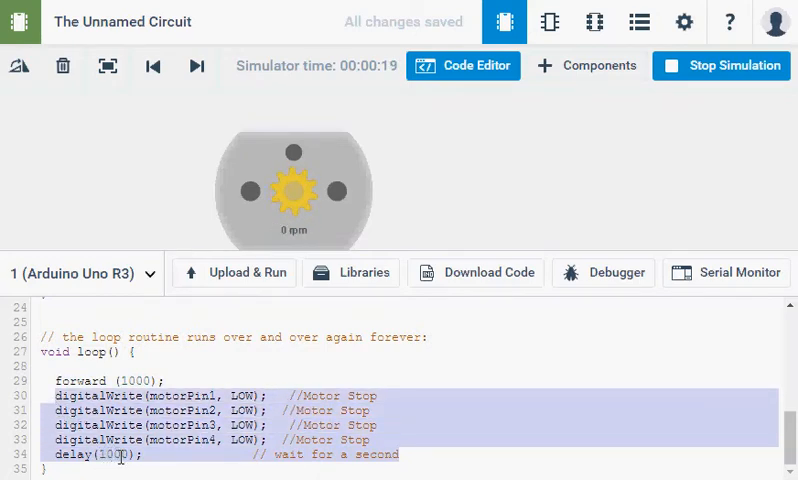
- Create void stop(int bTime) around the stop writes and replace its delay 1000 with bTime
left_click(721, 65)
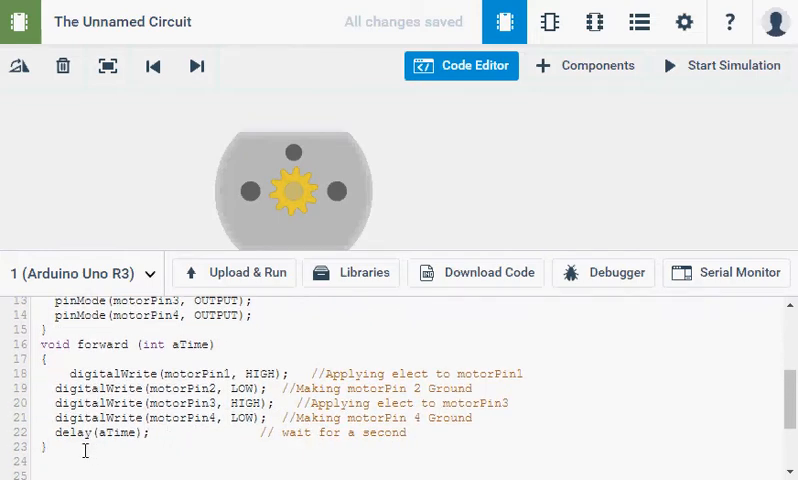
type("void")
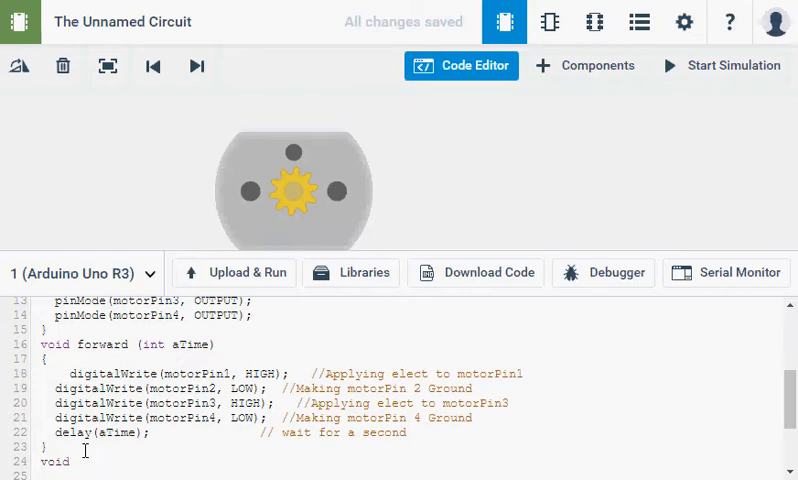
type("stop")
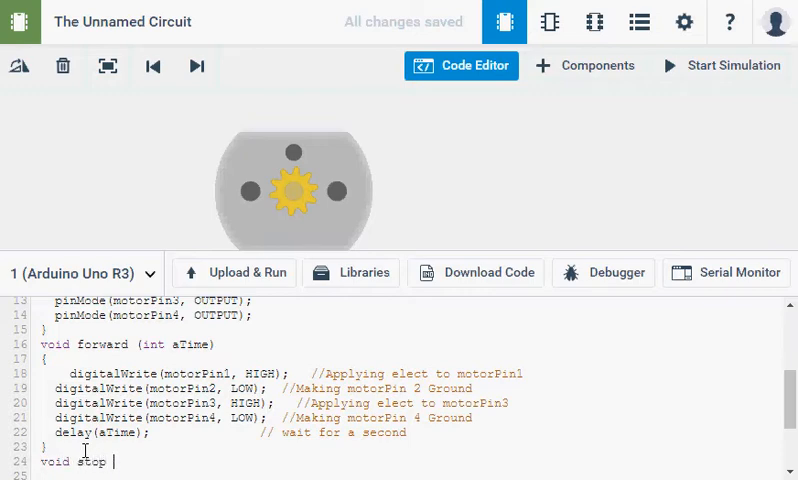
type("{")
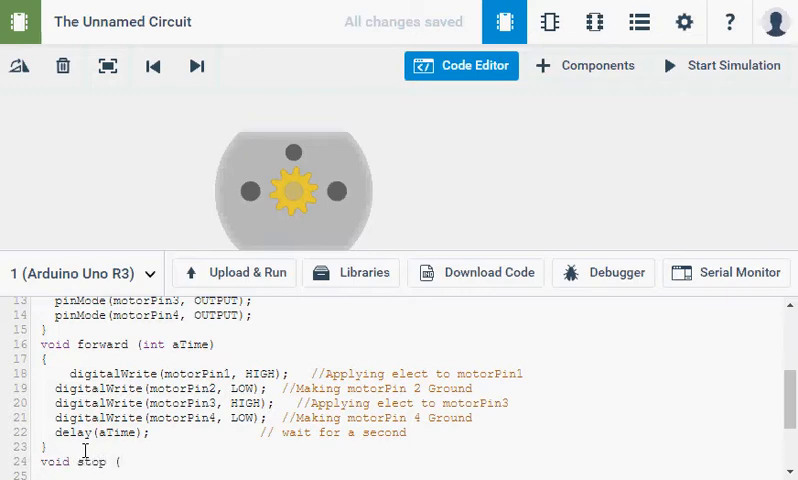
type("int")
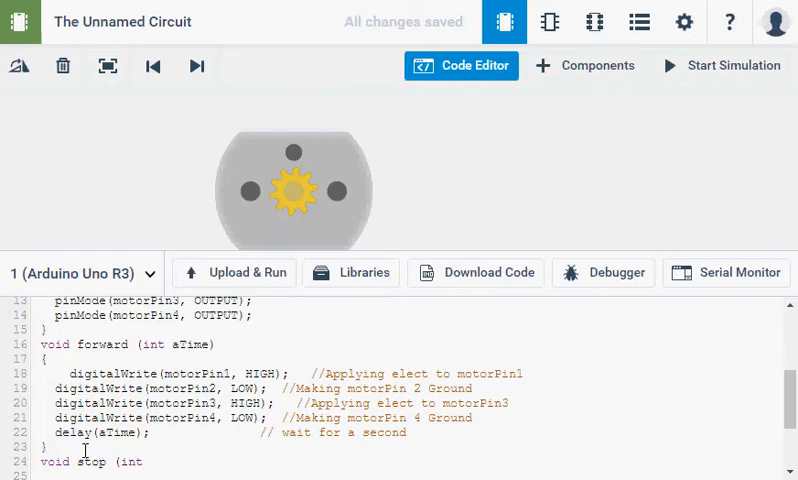
type("b")
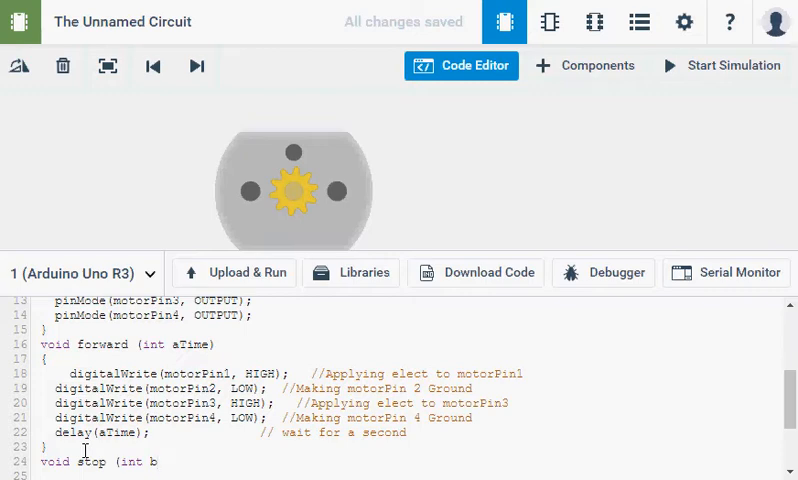
type("Time)")
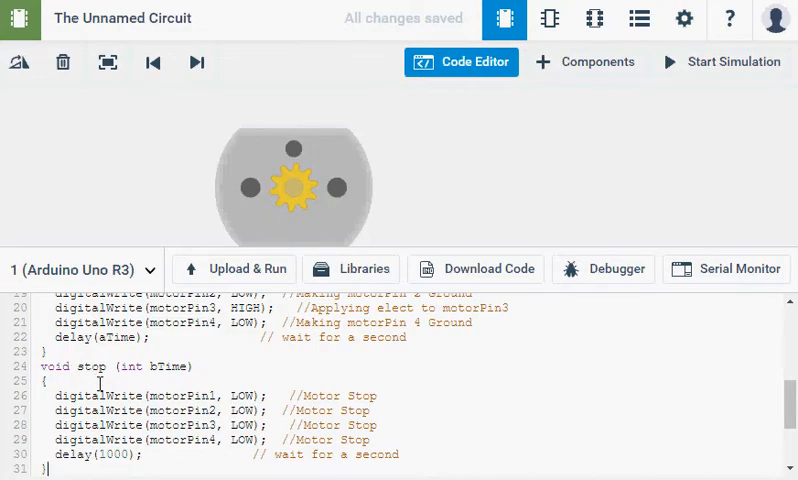
scroll("down", 3)
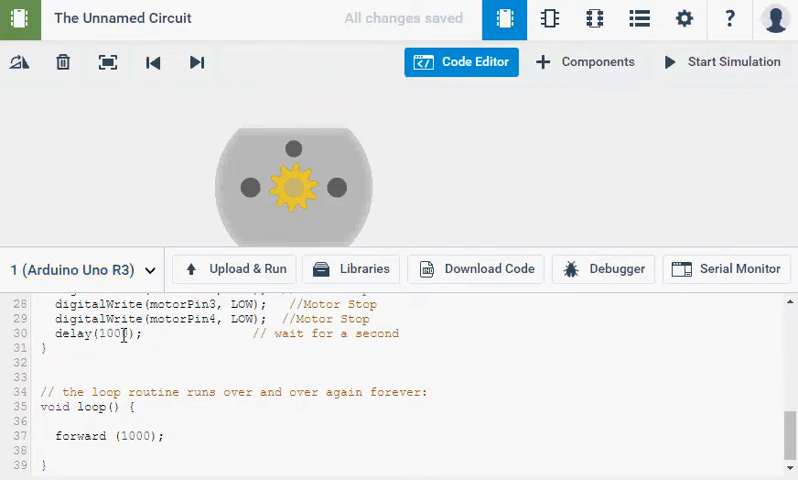
double_click(116, 333)
type("bTime")
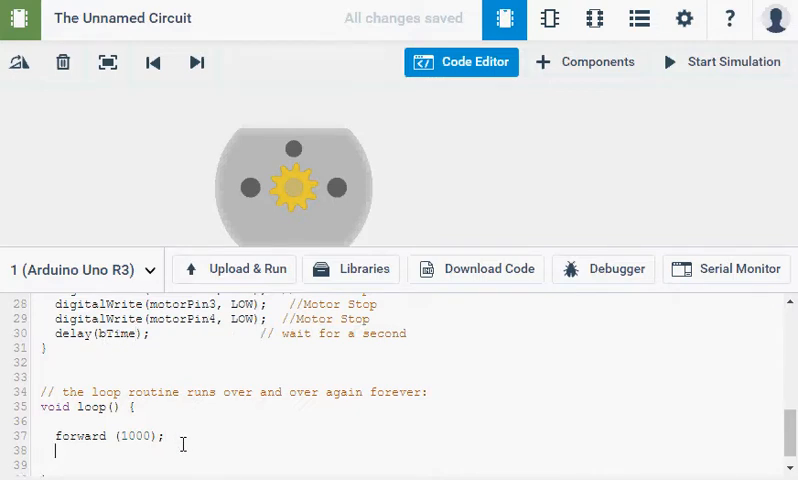
- Add stop(1000); after forward in loop() and test-run the simulation
type("stop")
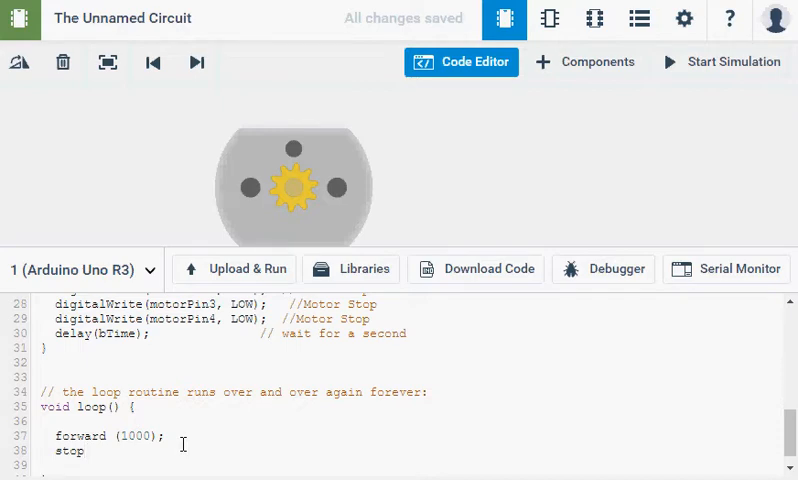
type("(")
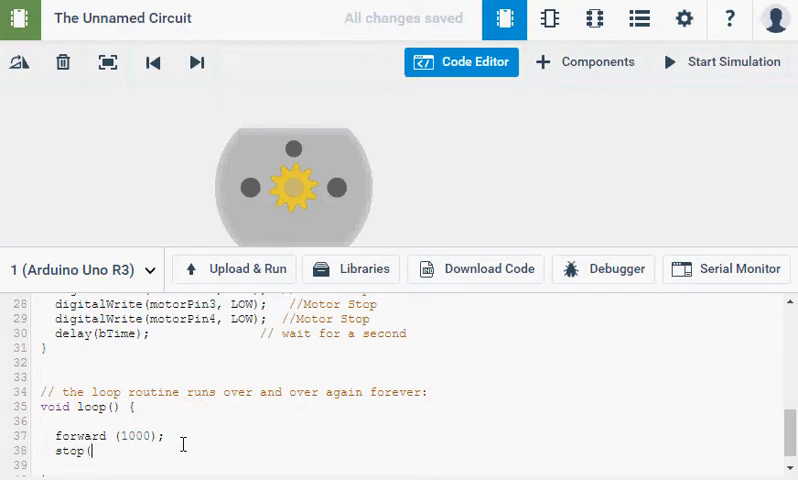
type("1000")
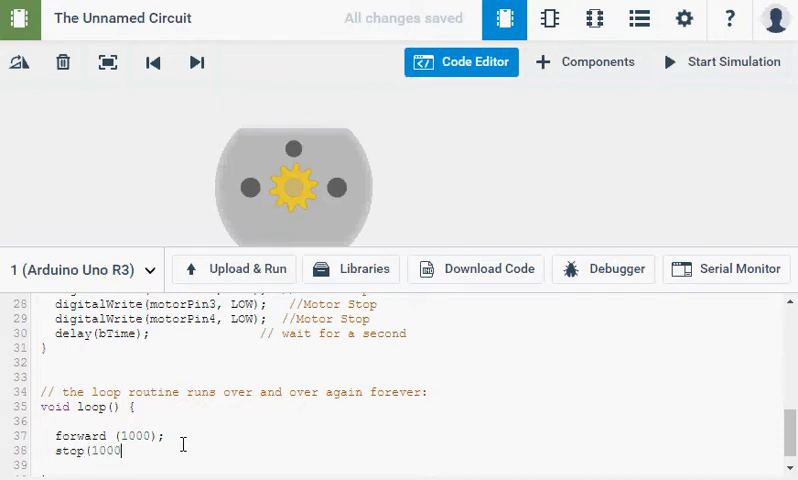
type(");")
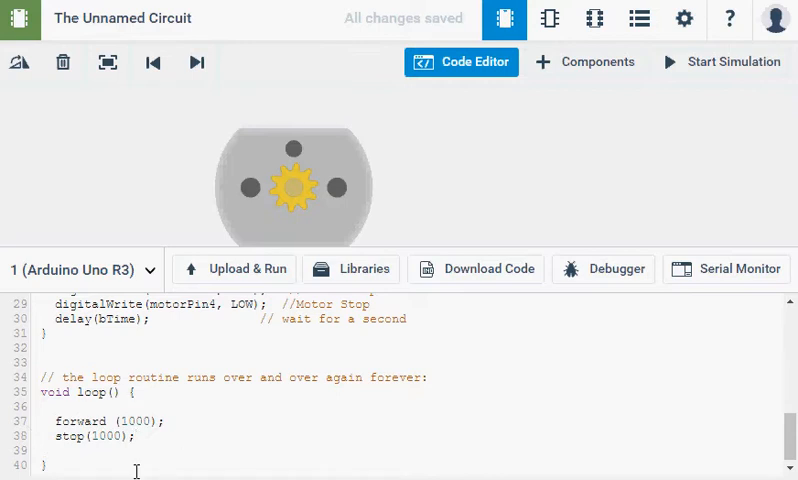
left_click(247, 269)
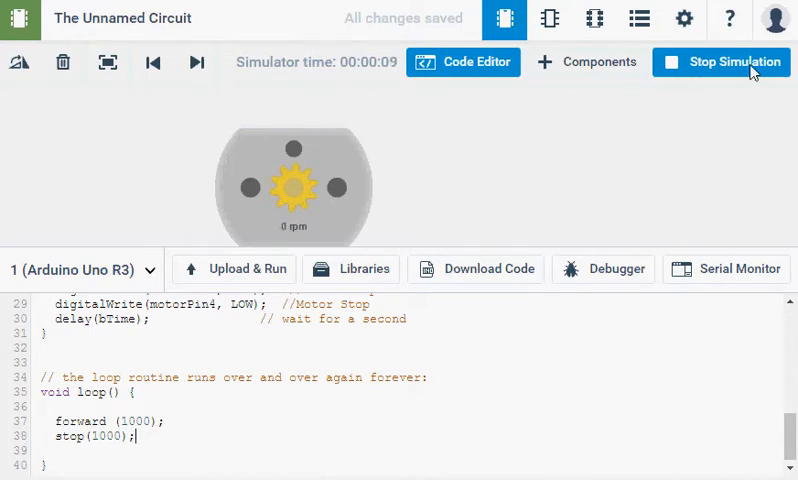
left_click(720, 62)
type("2")
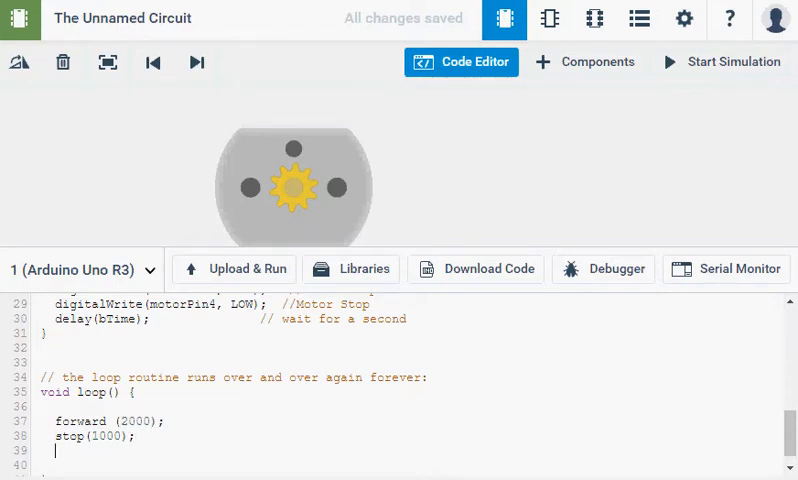
- Make loop call forward(2000), stop(1000), forward(10000) and start the simulation
type("forward")
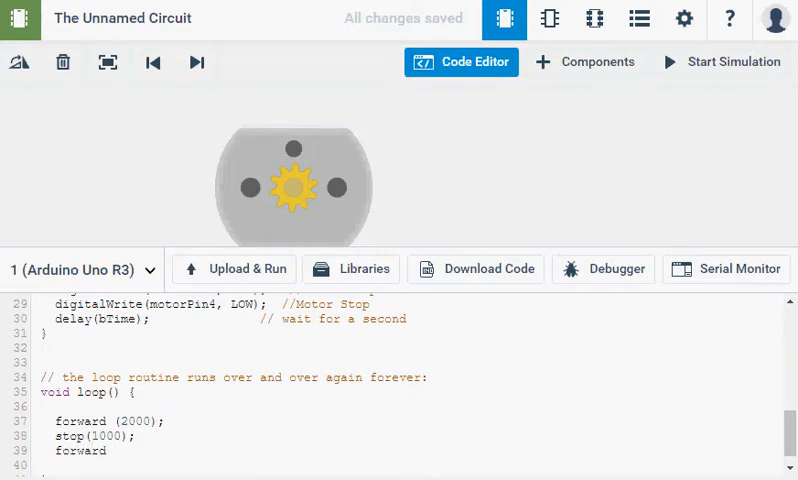
type("(100")
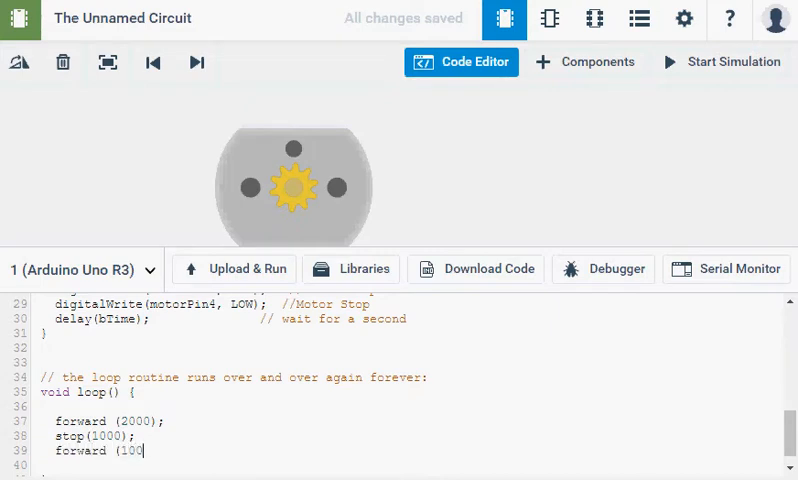
type("00);")
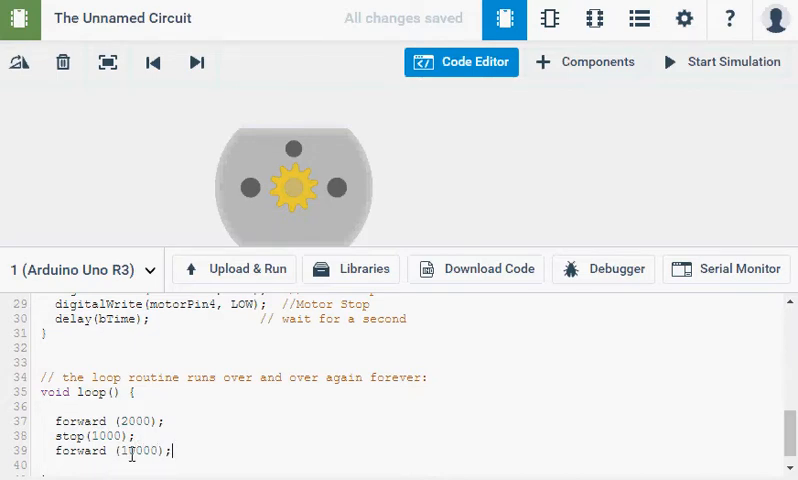
left_click(721, 61)
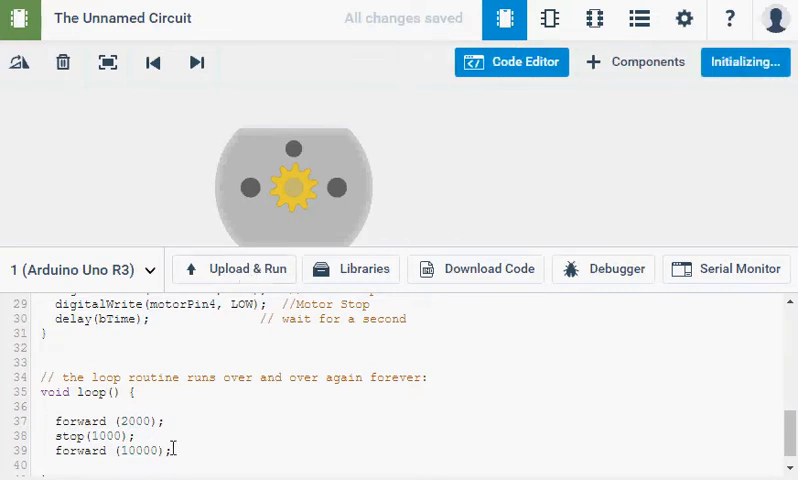
left_click(744, 62)
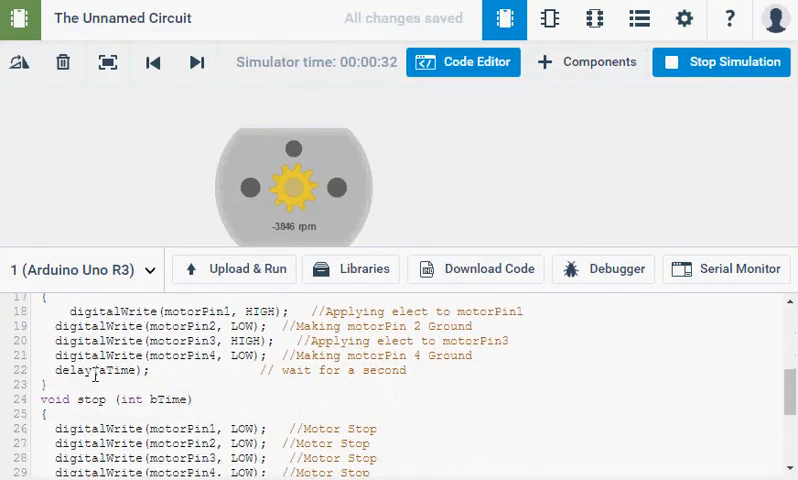
scroll("down", 3)
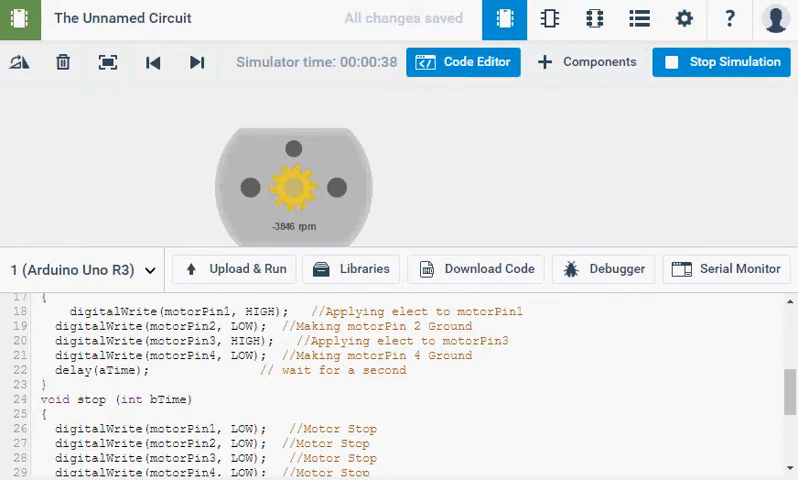
- Stop the simulation and write reverse(cTime), setting pins 2 and 4 HIGH and waiting cTime
left_click(720, 61)
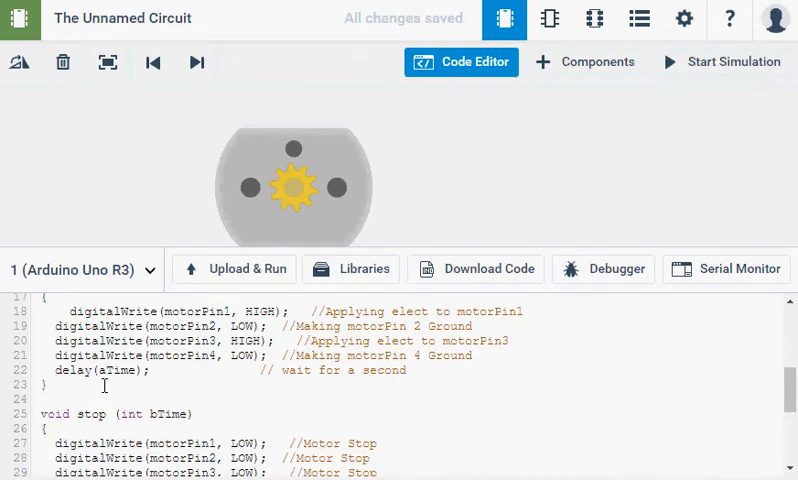
type("void")
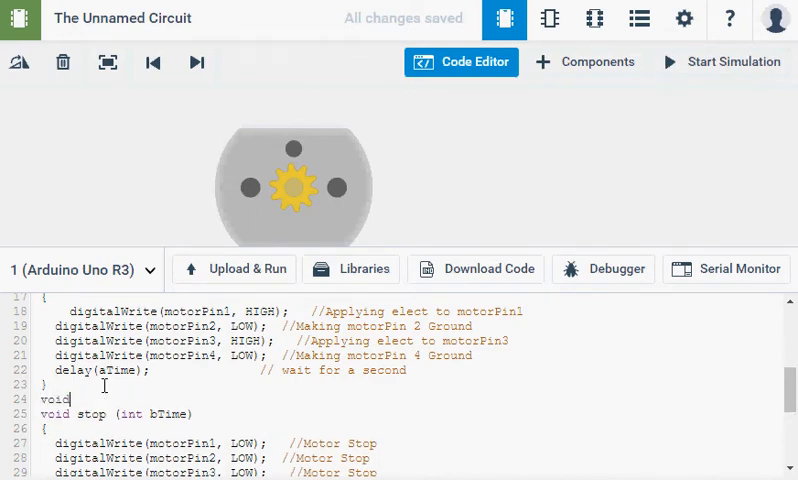
type("rev")
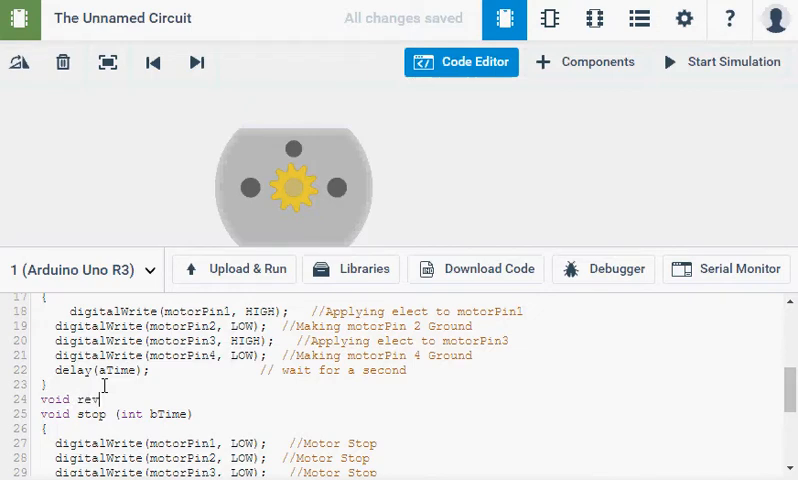
type("erse")
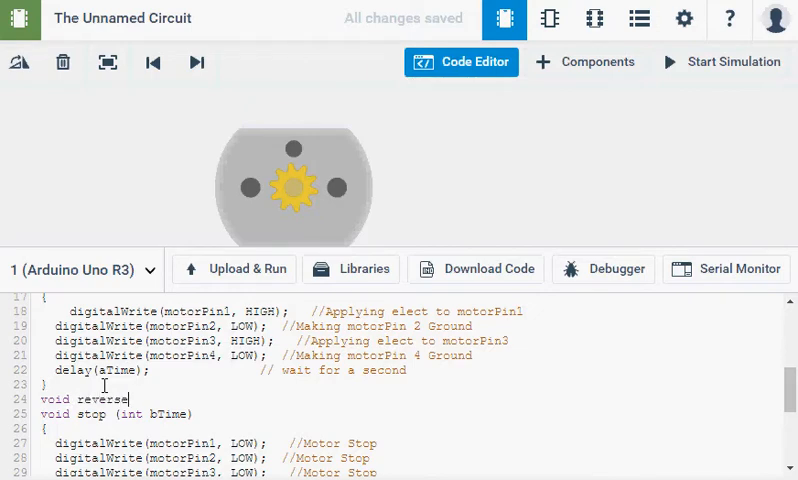
type("(")
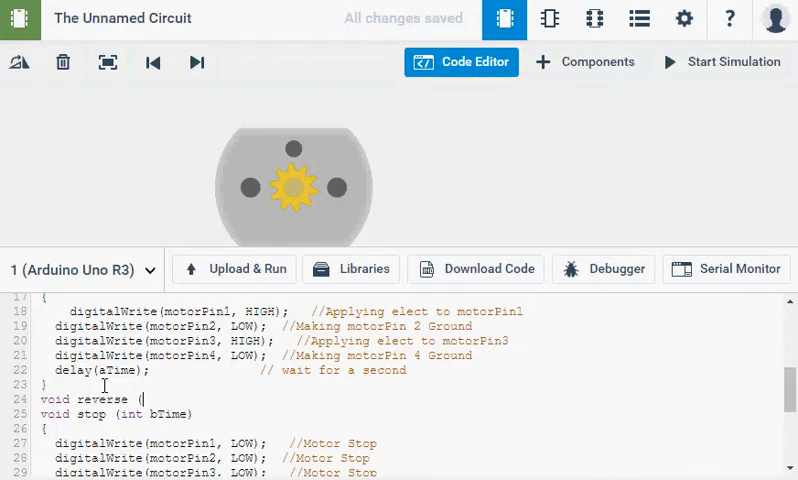
type("cTime")
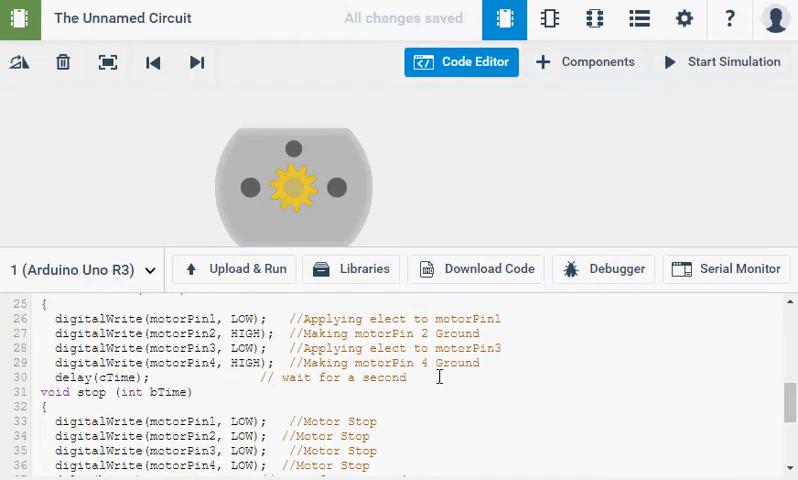
key("enter")
type("}")
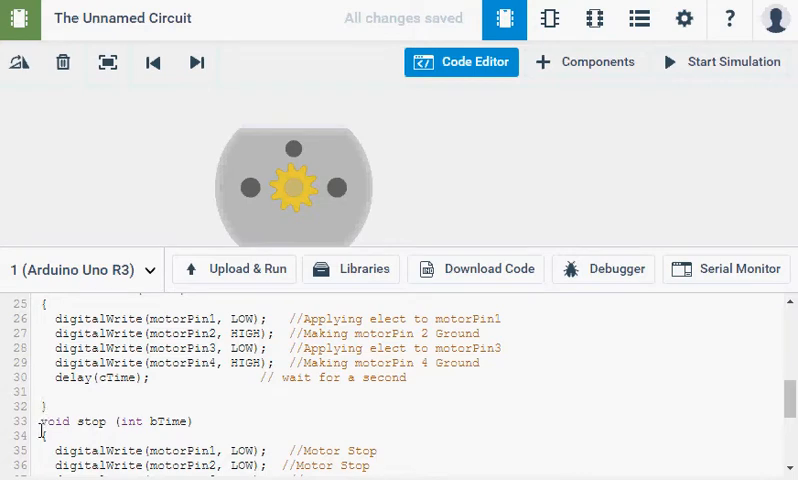
- Rewrite the selected comment to refer to the reverse motor 2
scroll("down", 3)
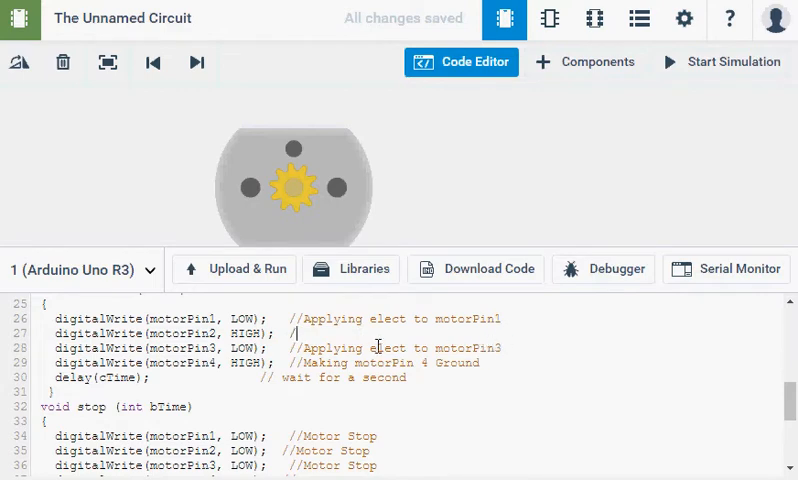
double_click(473, 318)
type("reverse")
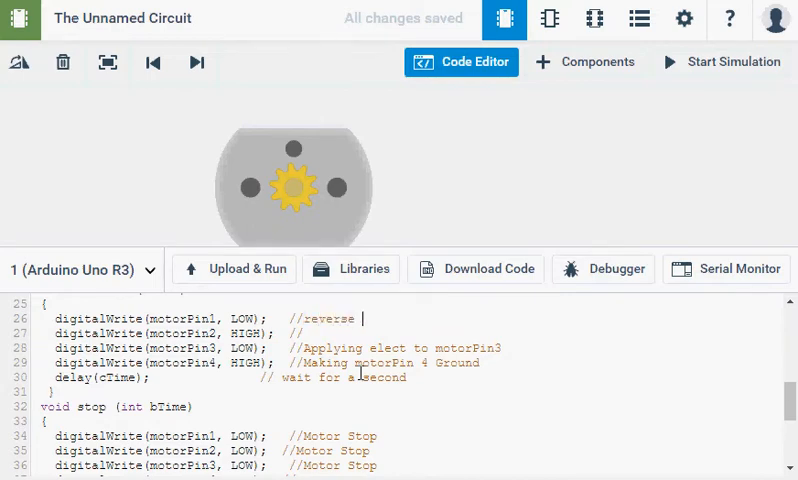
type("motor 1")
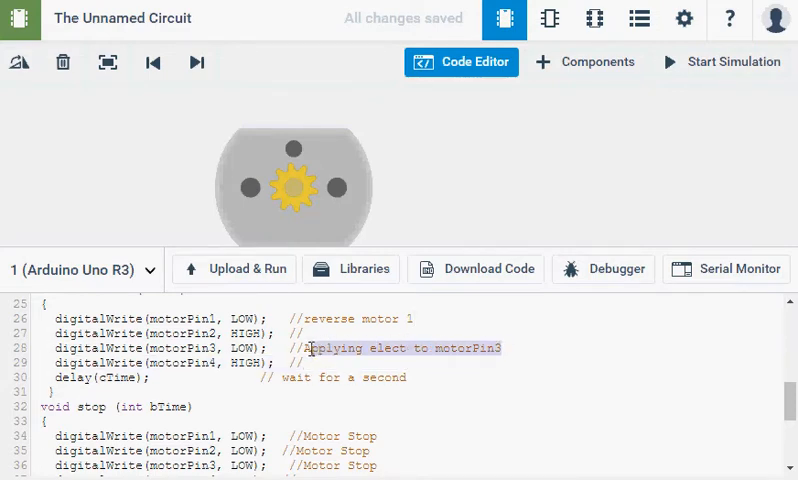
type("rever")
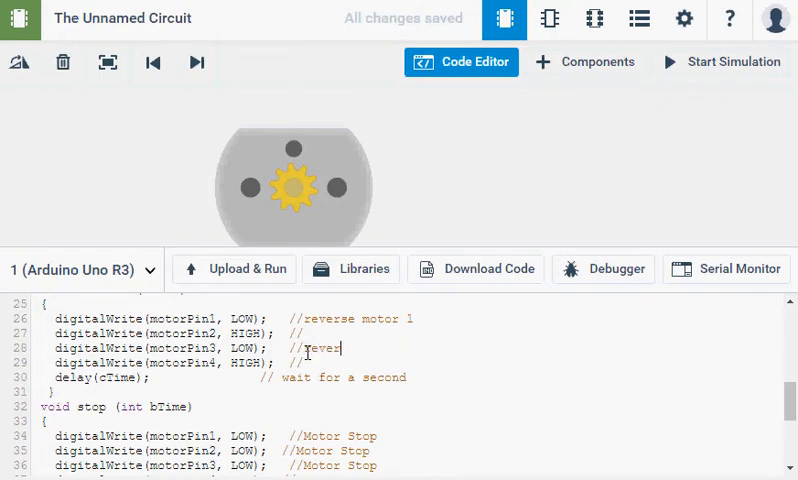
type("se motor")
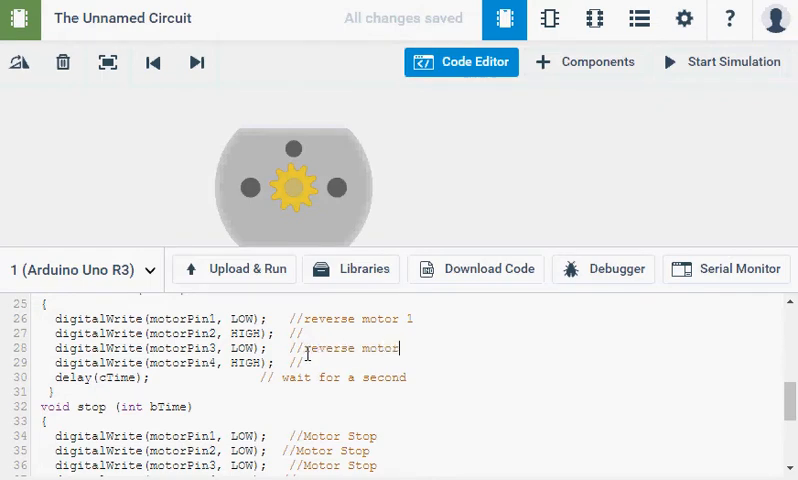
type("2")
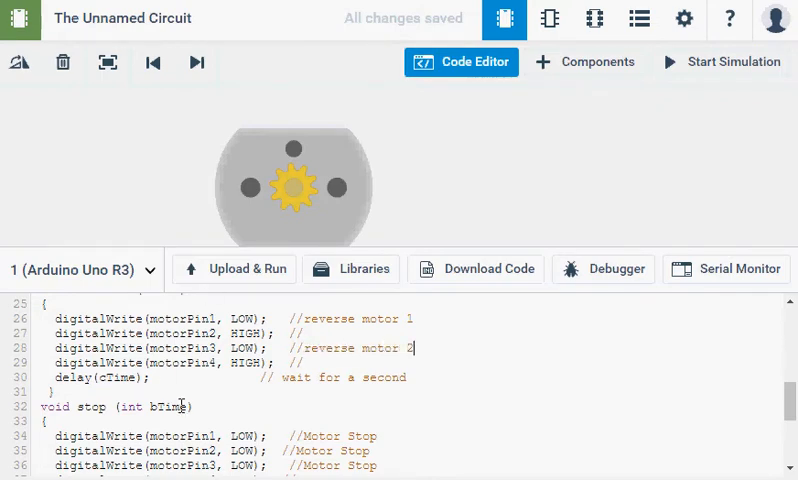
- Change reverse's delay comment from 'a second' to 'the input time'
double_click(384, 377)
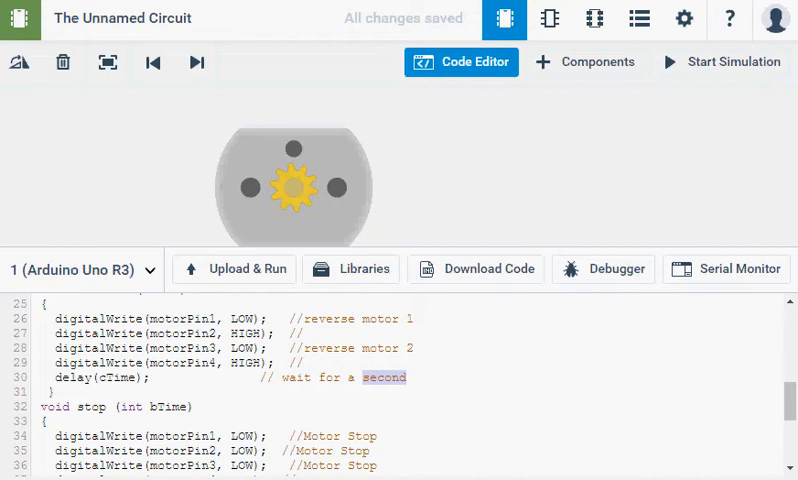
type("the s")
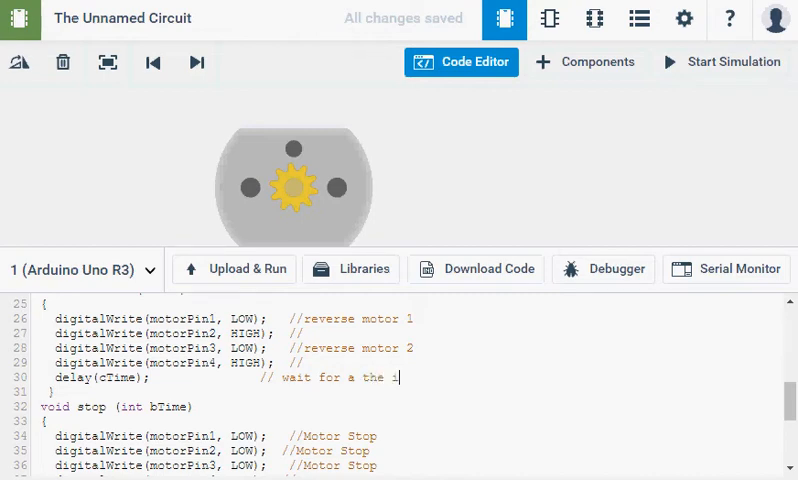
type("inpu")
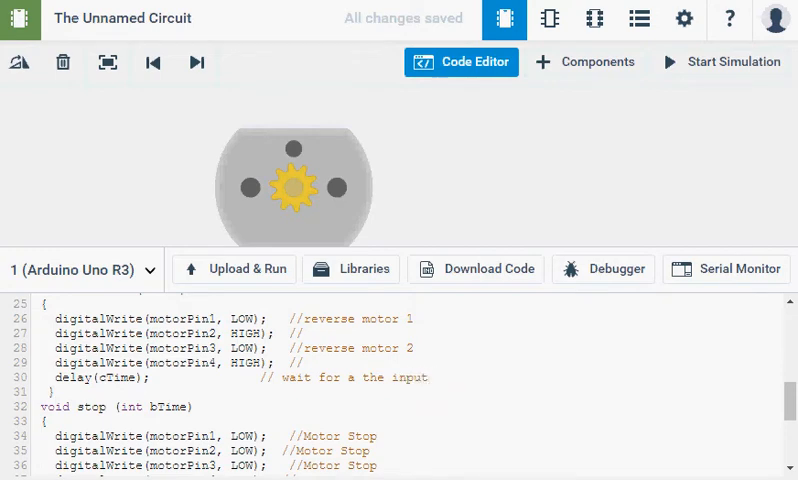
type("time")
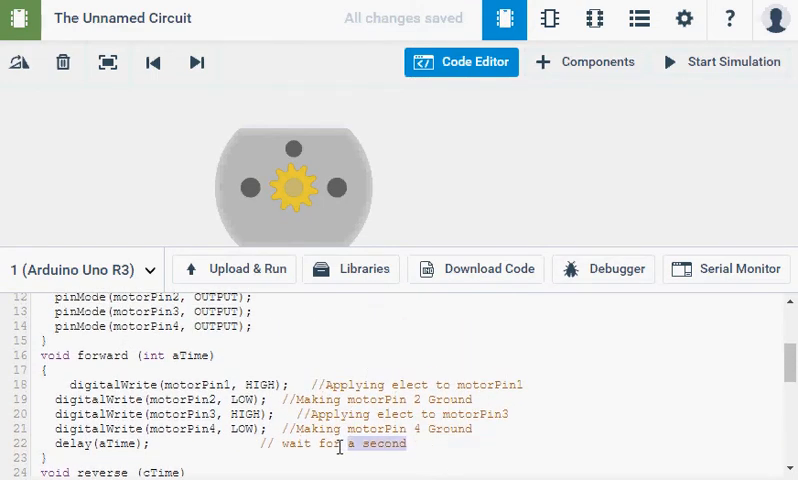
type("an inp")
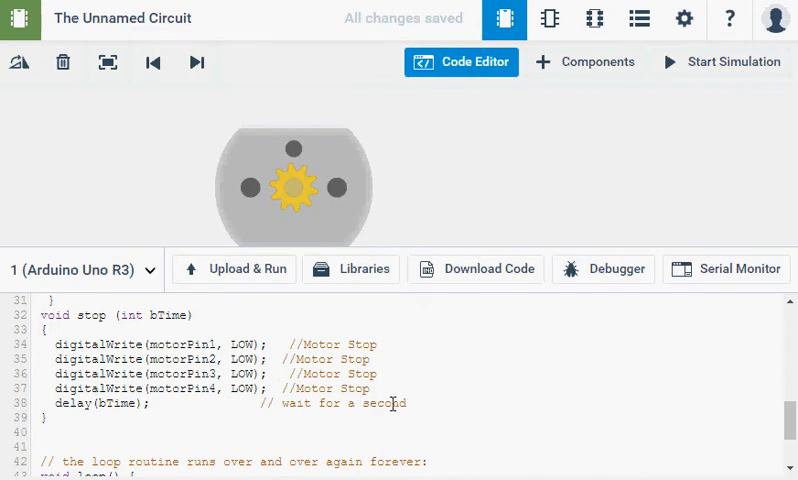
- Change stop's delay comment to say it waits for an input time
double_click(384, 403)
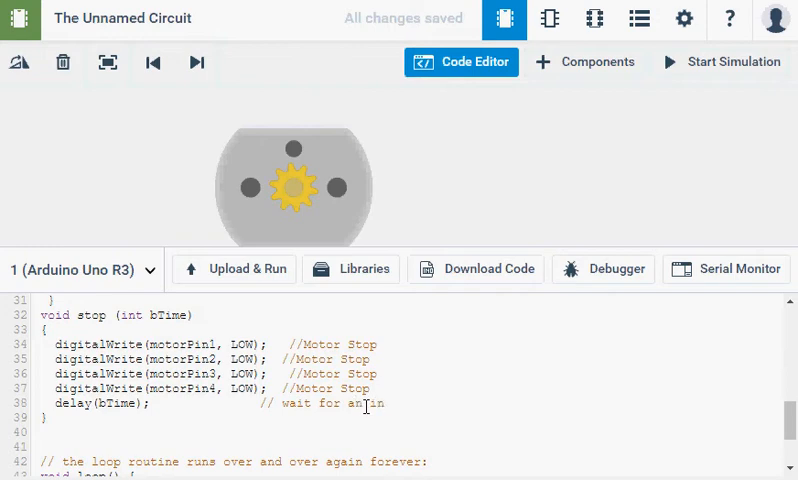
type("put")
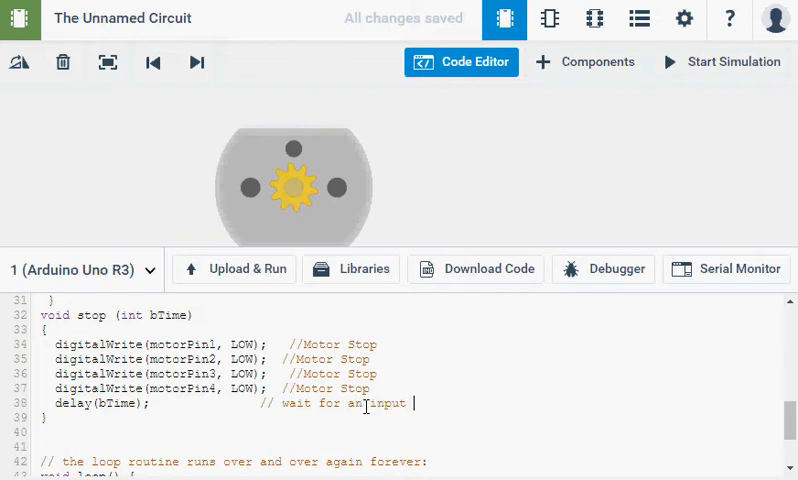
type("time")
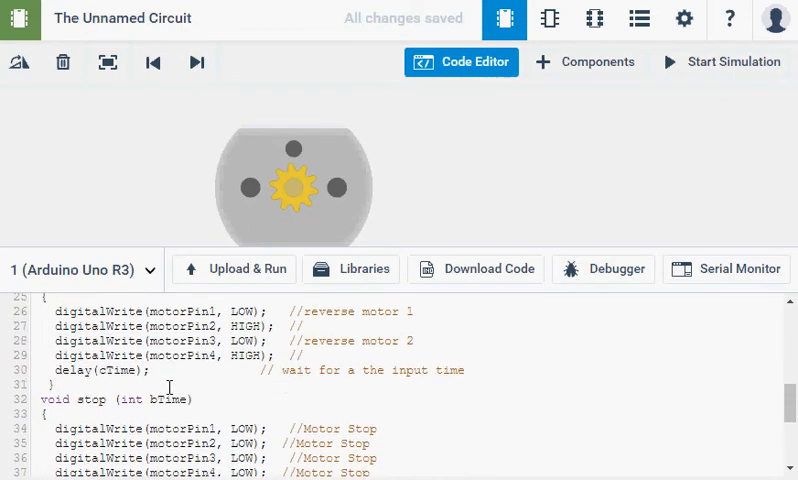
- Append reverse(1000); and stop(1000); on new lines at the end of loop()
scroll("down", 3)
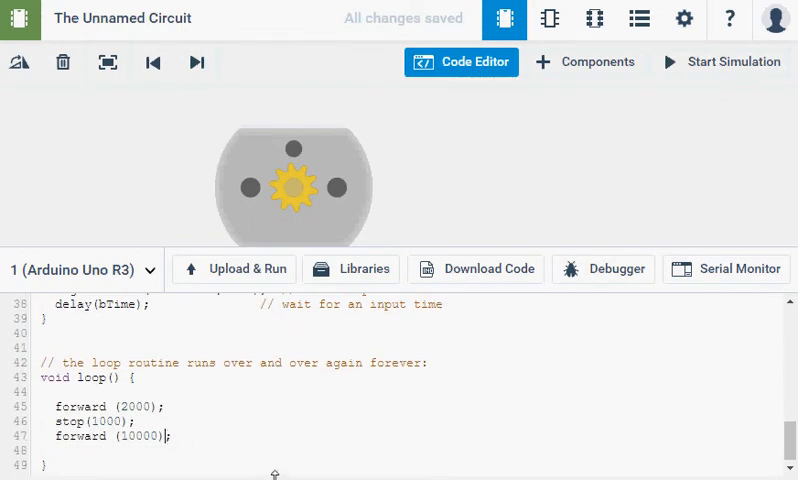
key("Enter")
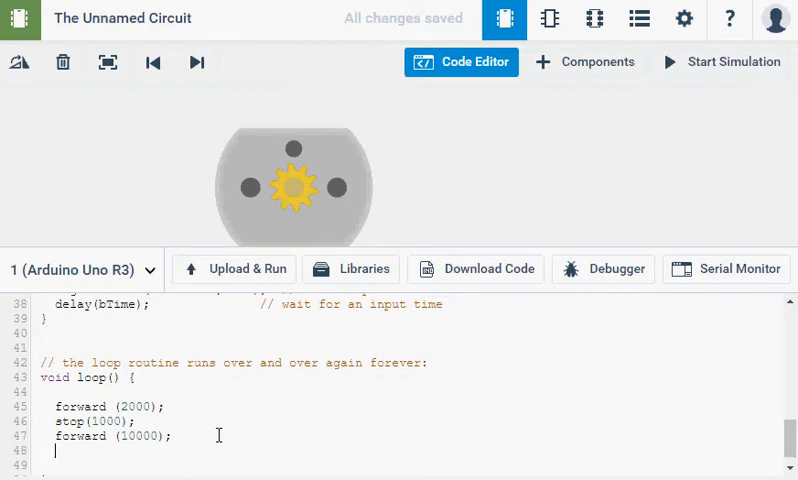
type("s")
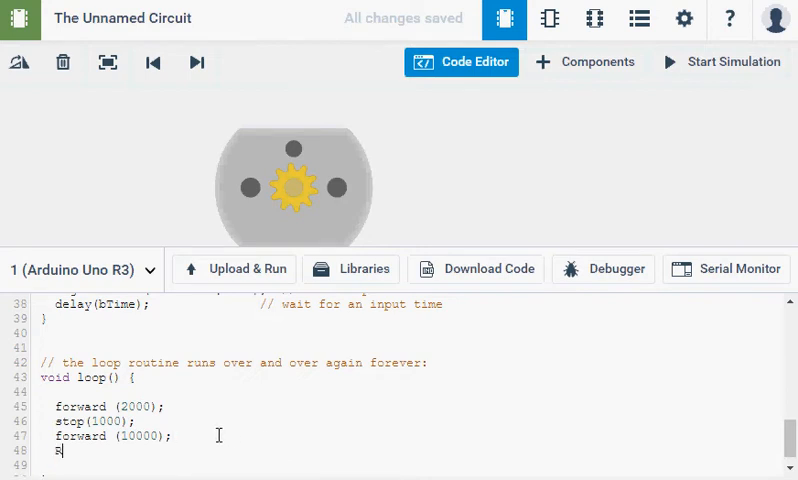
type("everse")
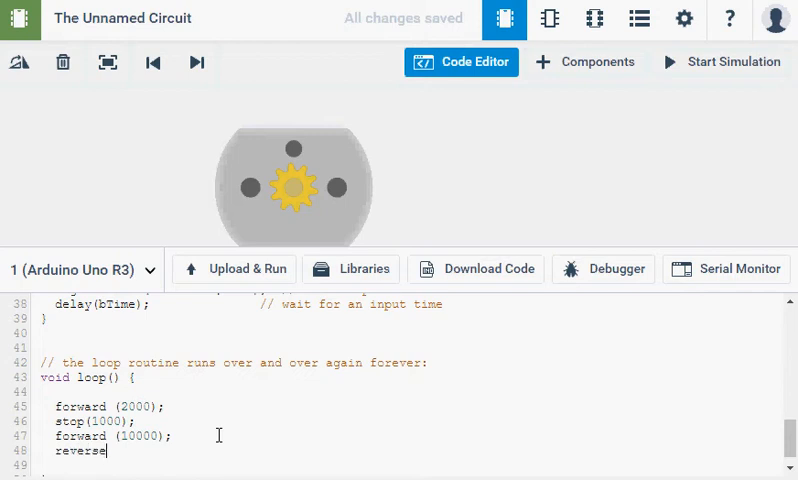
type("(")
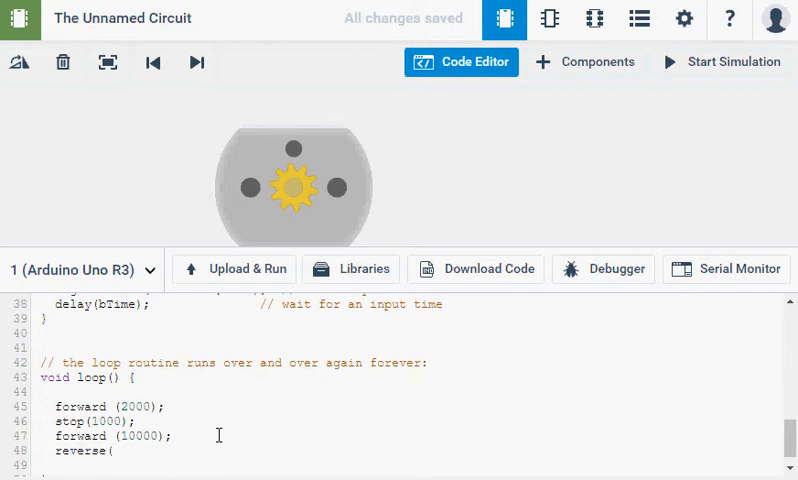
type("1000);")
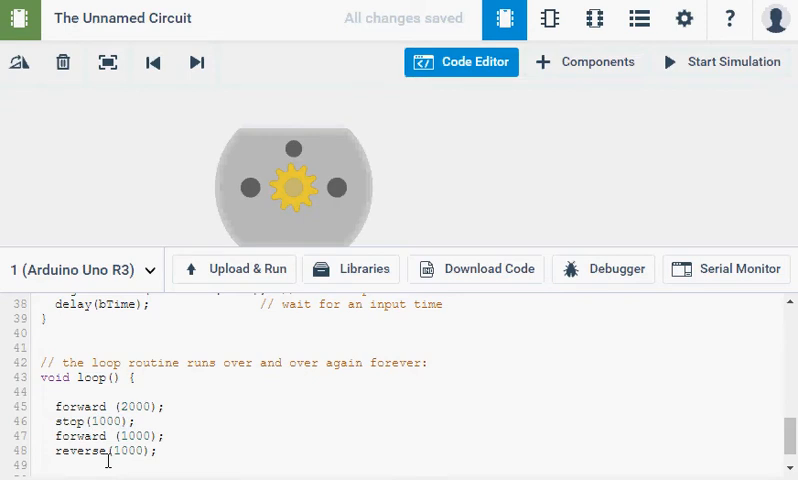
type("stop(1000);")
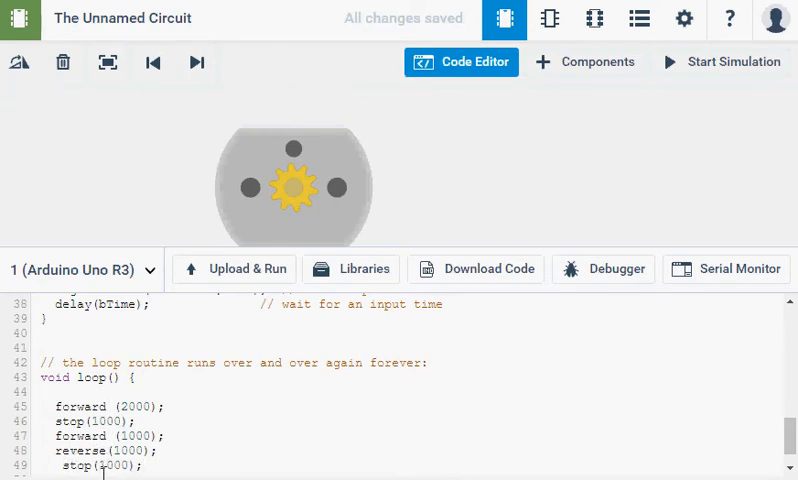
scroll("down", 3)
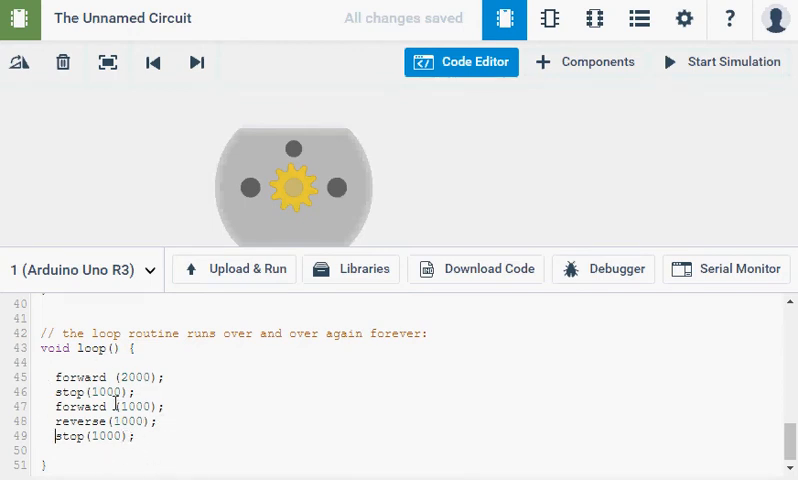
left_click(722, 62)
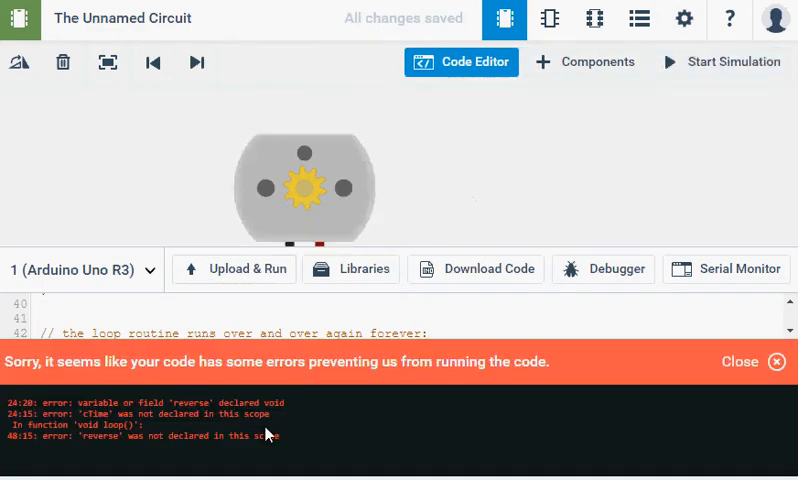
mouse_move(660, 359)
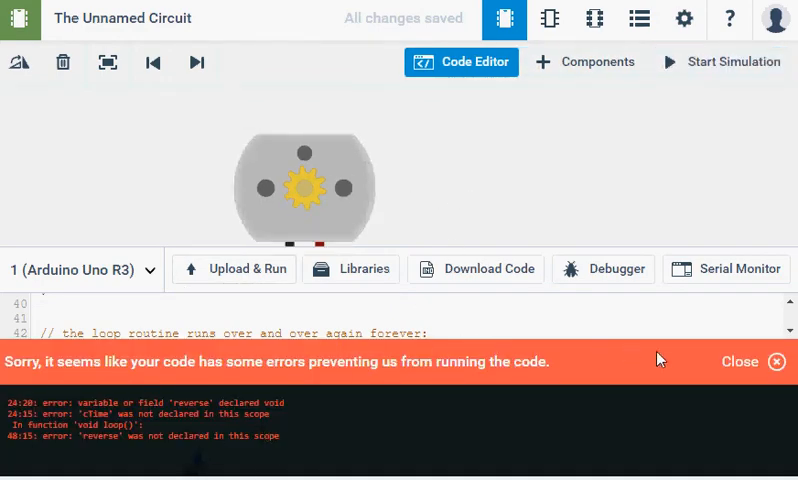
left_click(740, 361)
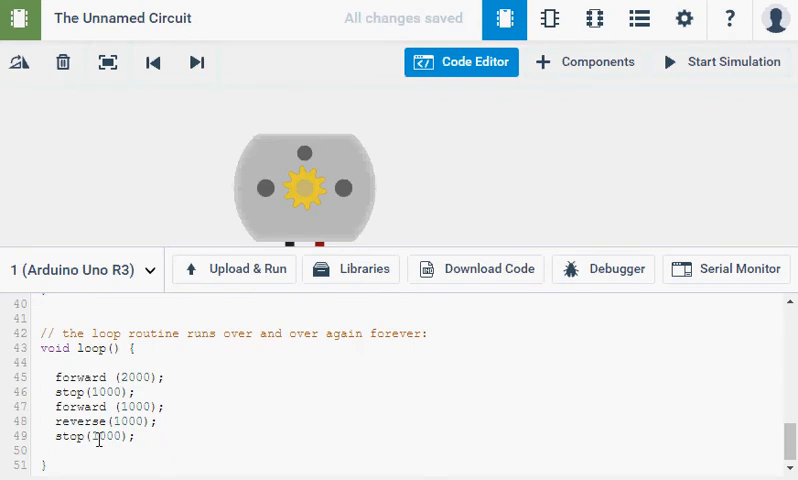
- Add int before cTime in the reverse function header
scroll("up", 3)
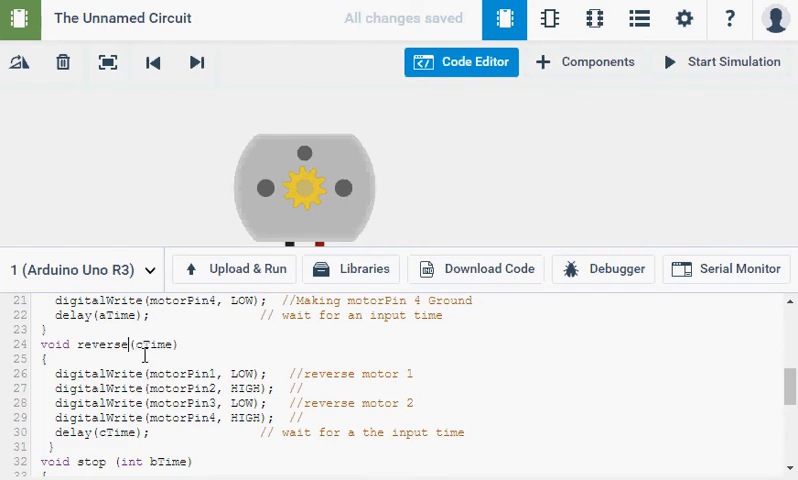
scroll("down", 3)
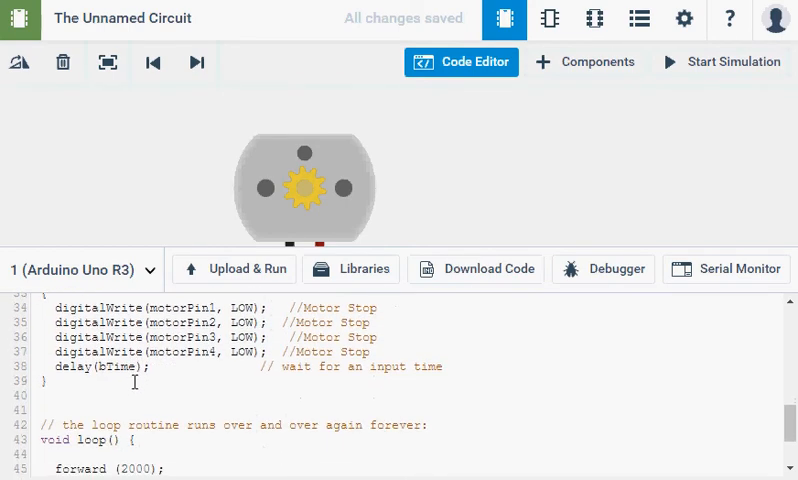
scroll("down", 3)
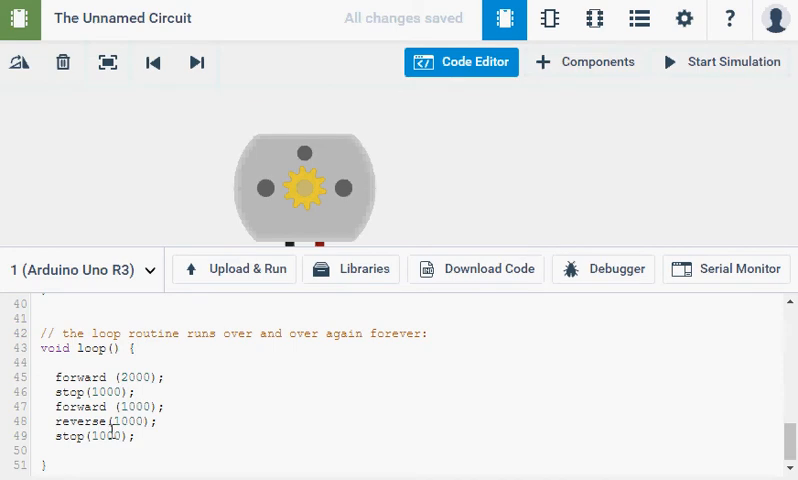
scroll("up", 3)
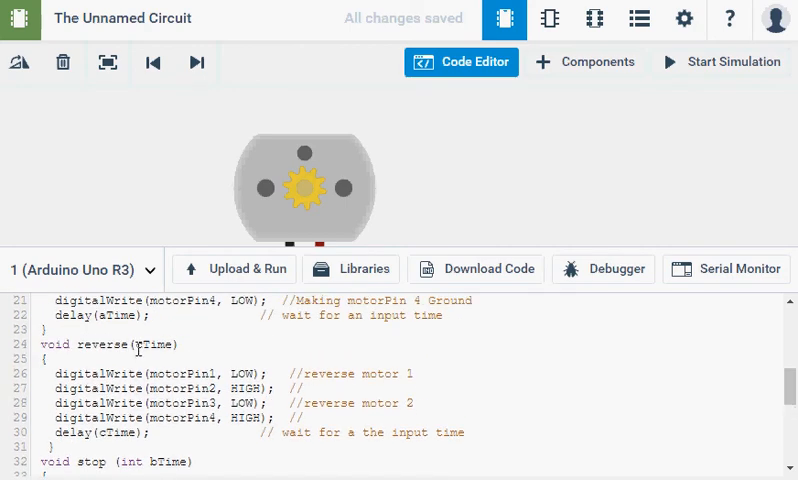
type("int")
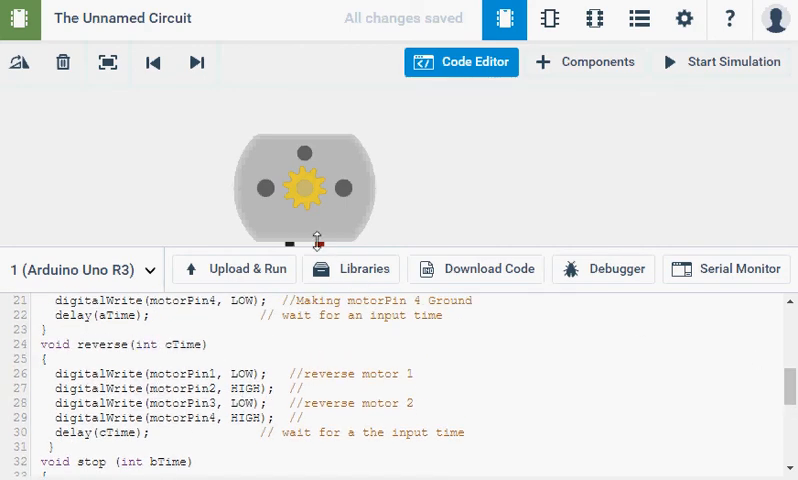
- Run the corrected sketch so the motor spins at -3846 rpm in the simulation
left_click(247, 269)
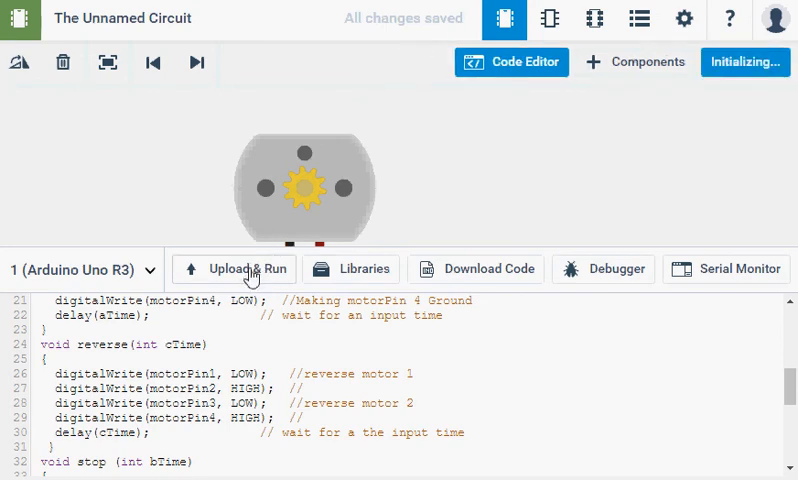
left_click(246, 269)
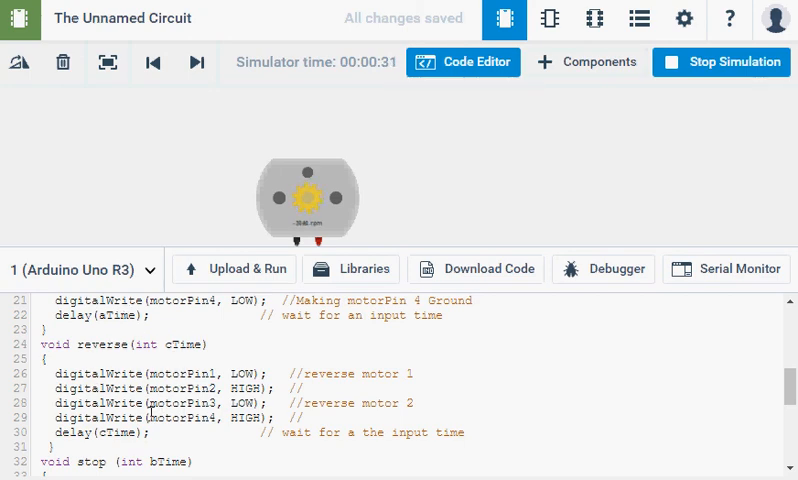
scroll("down", 3)
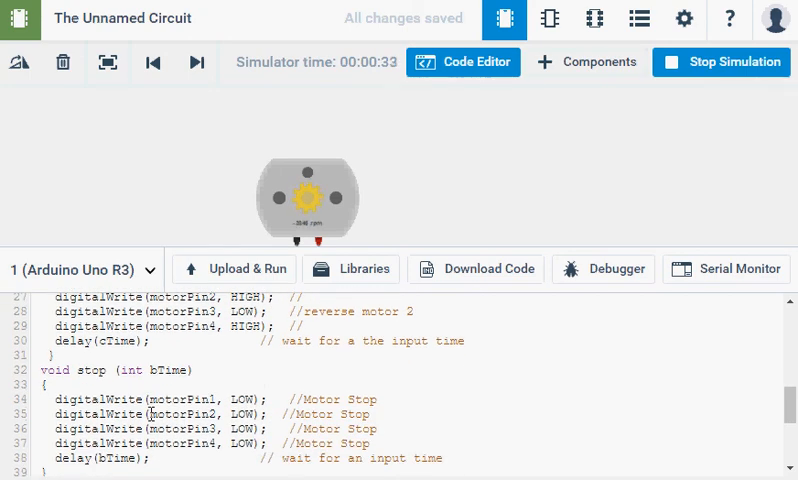